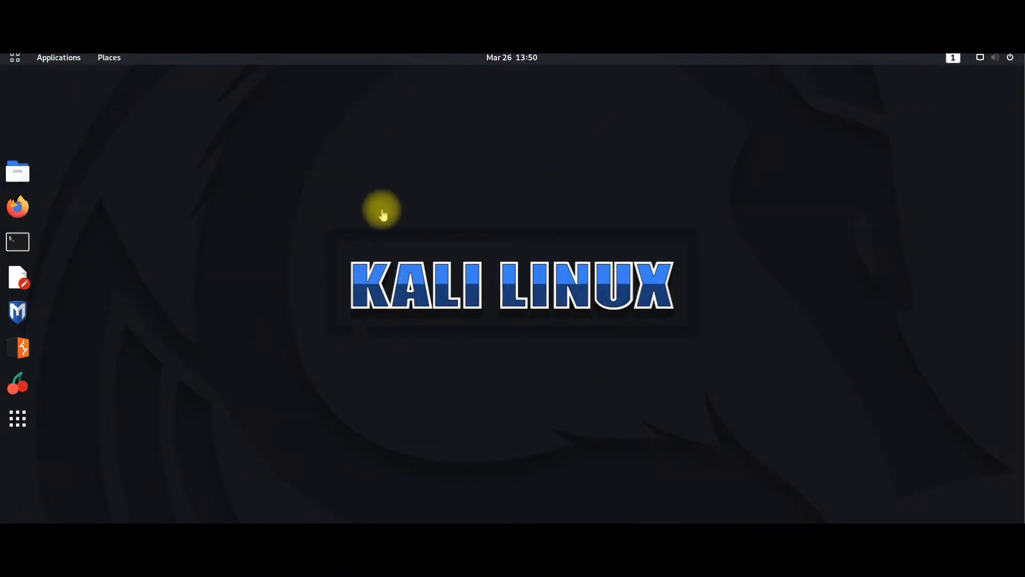
- Launch a terminal from the dock and switch to a root shell with sudo su
{"action": "left_click", "coordinate": [18, 242]}
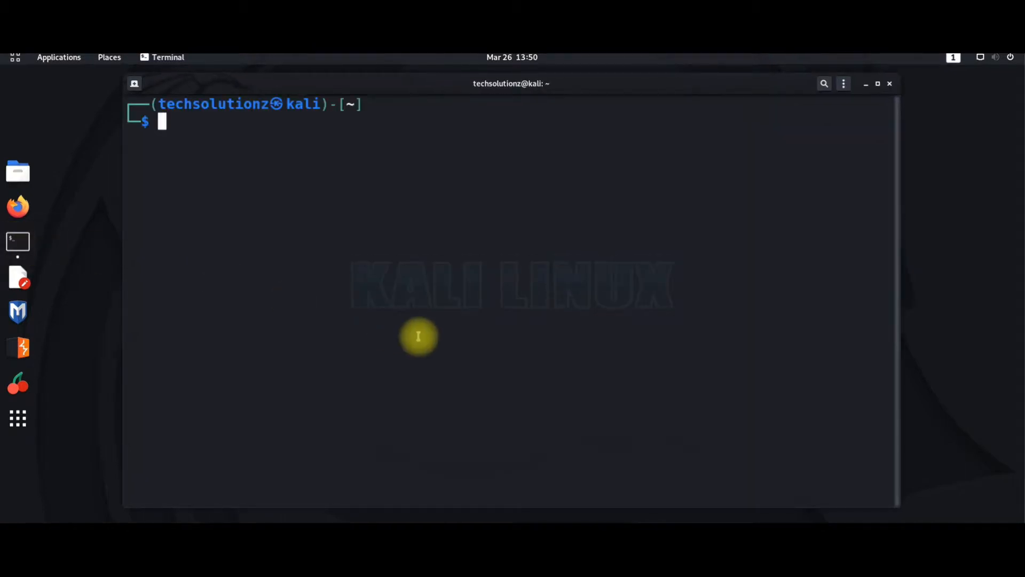
{"action": "type", "text": "sudo su"}
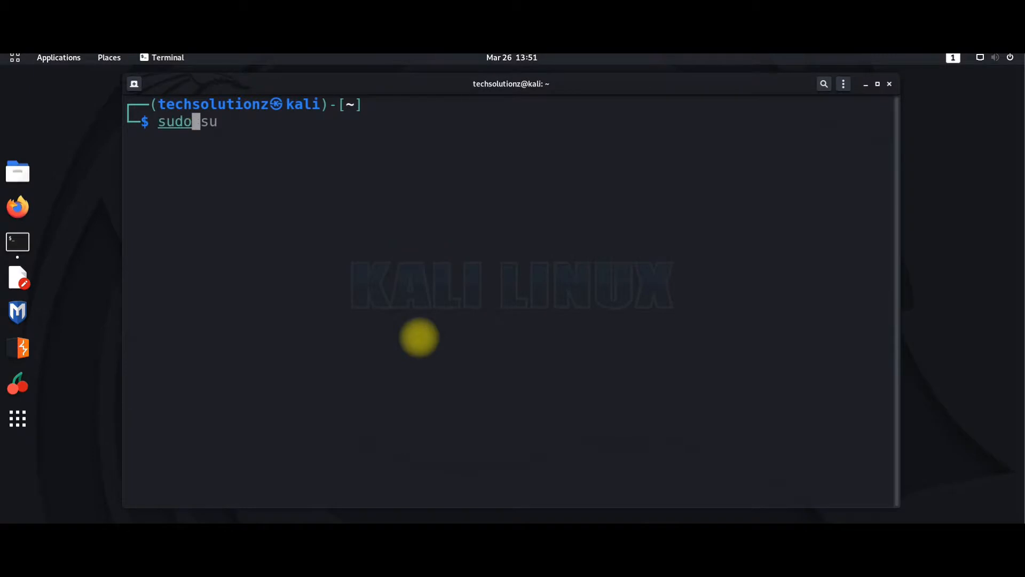
{"action": "key", "text": "Return"}
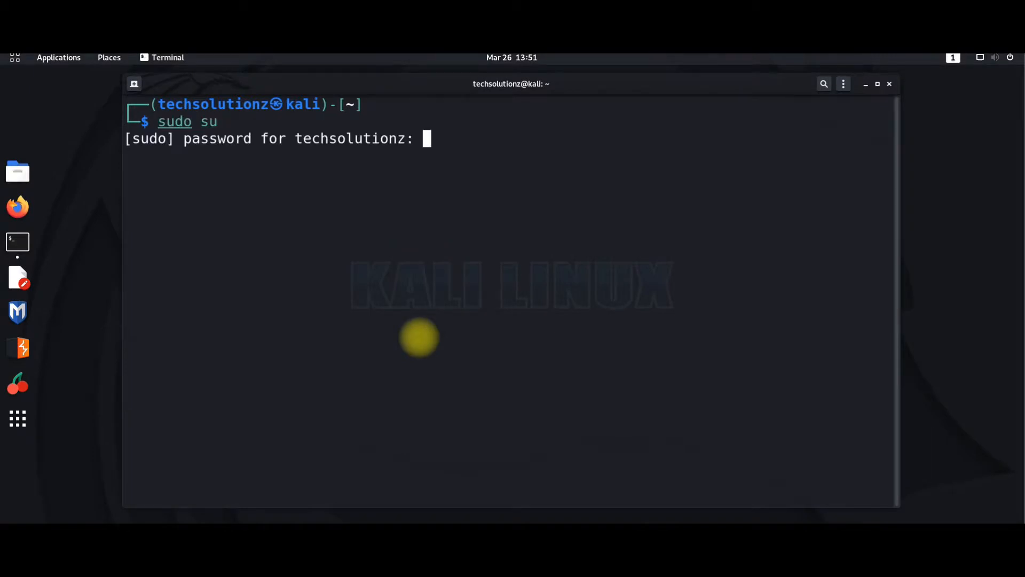
{"action": "key", "text": "Return"}
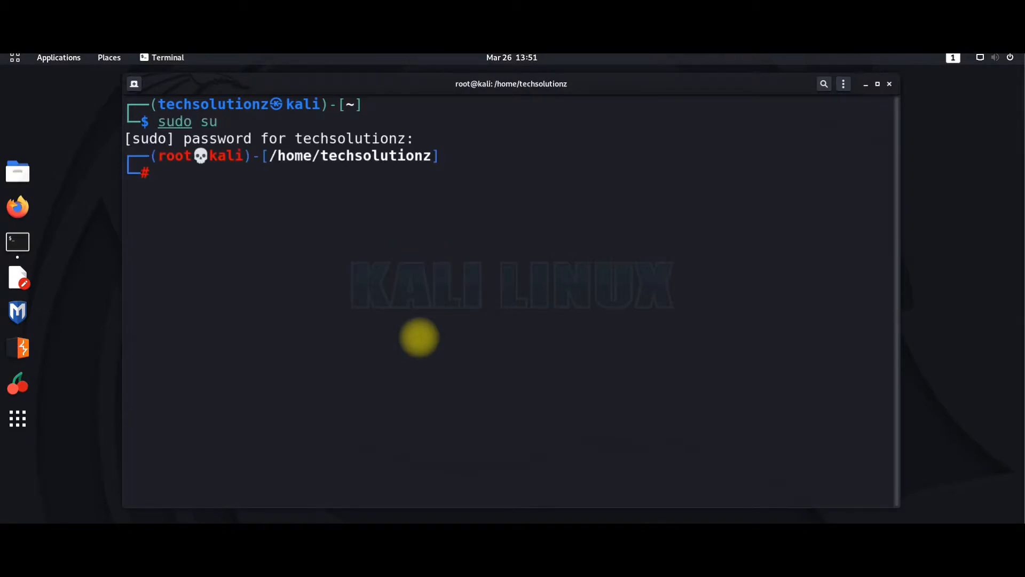
- List installed snaps with snap list, showing opera, hello-world and spotify
{"action": "type", "text": "snap list"}
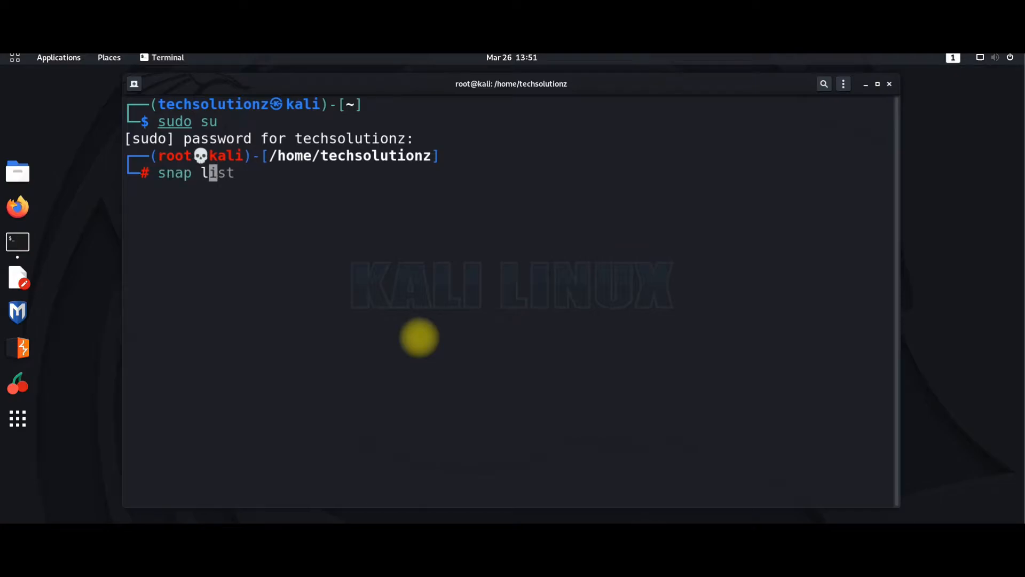
{"action": "key", "text": "Return"}
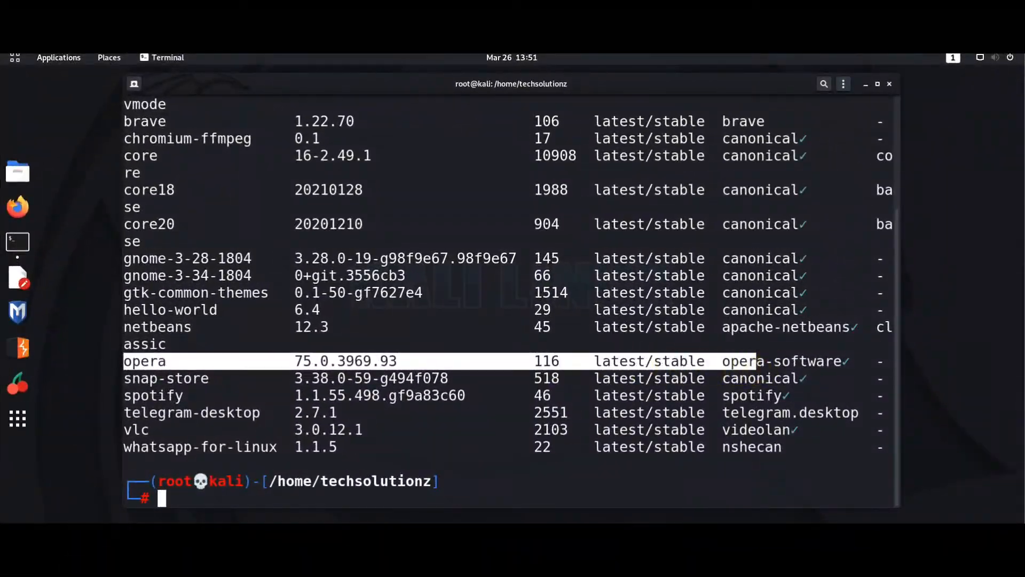
{"action": "mouse_move", "coordinate": [204, 499]}
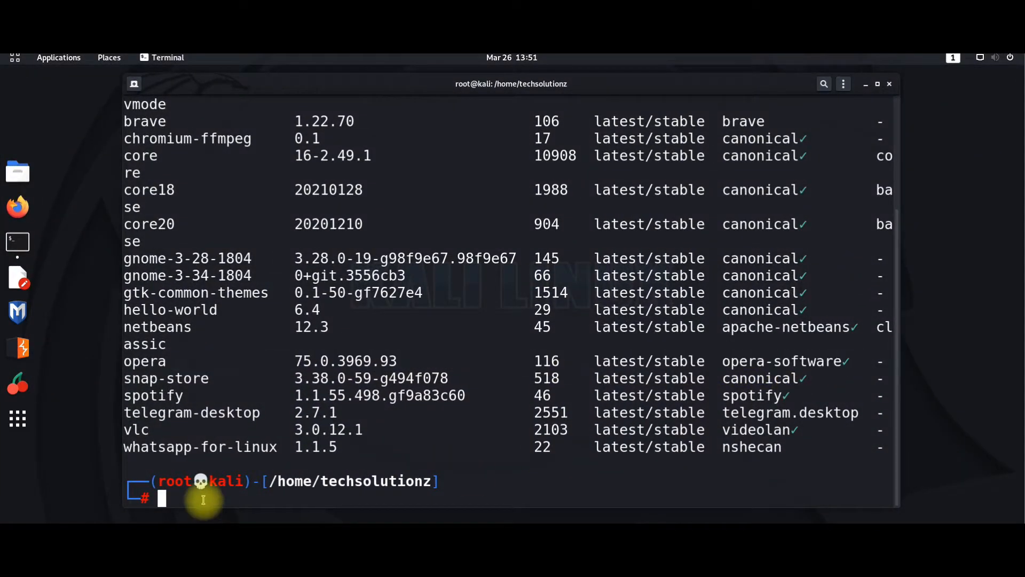
- Remove the opera snap and re-run snap list to confirm it is gone
{"action": "type", "text": "snap list"}
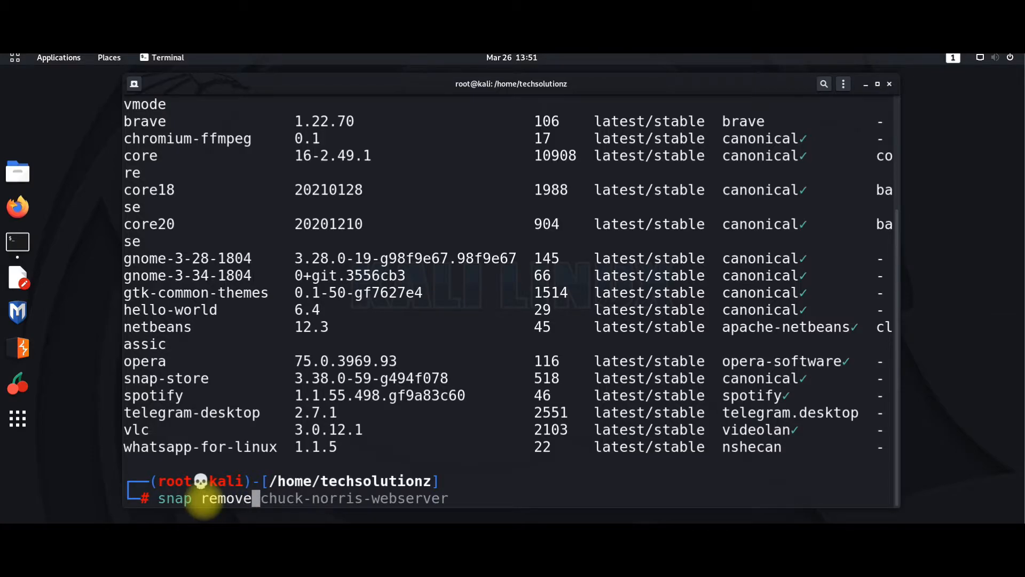
{"action": "type", "text": "opera"}
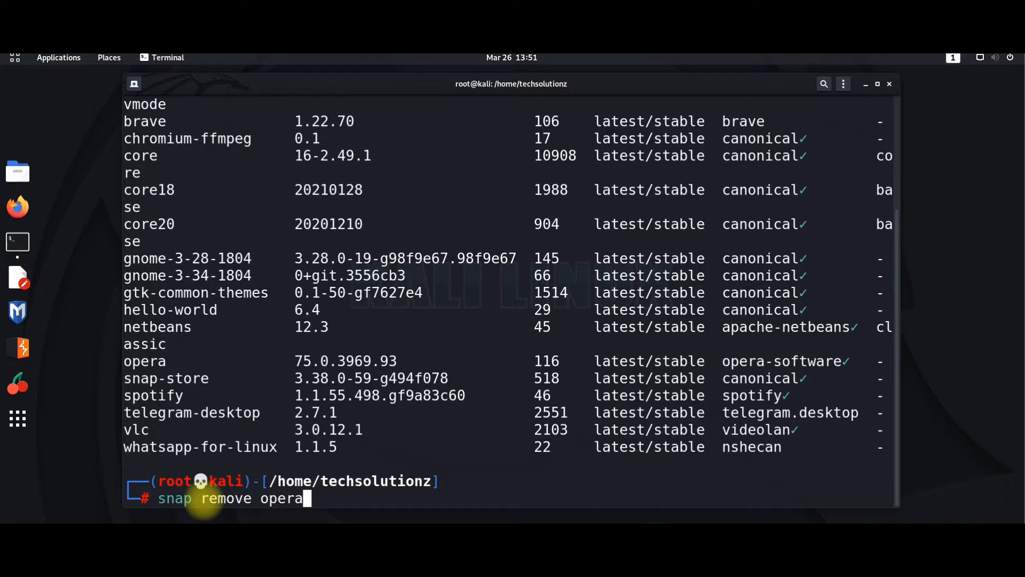
{"action": "key", "text": "Return"}
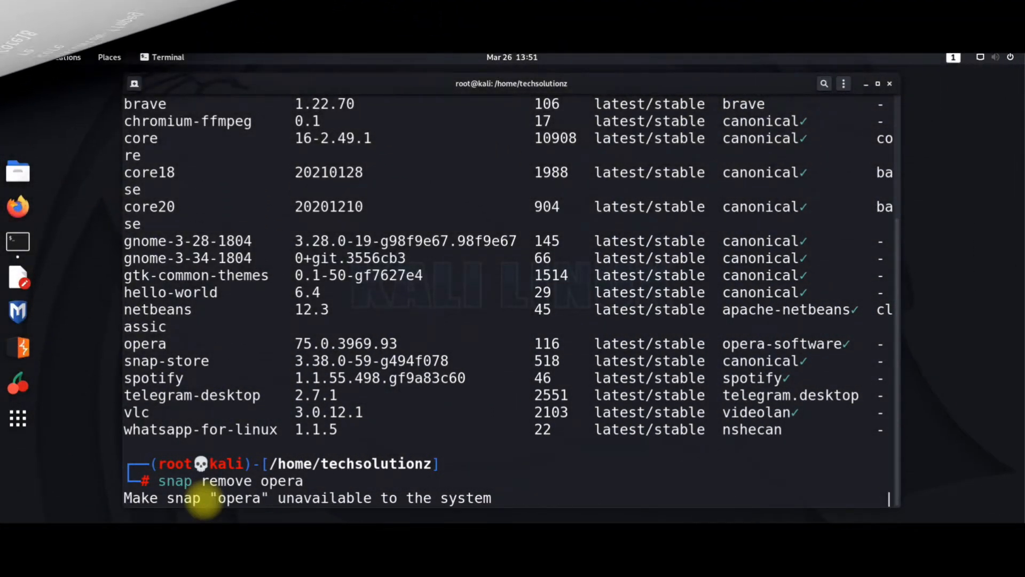
{"action": "key", "text": "Return"}
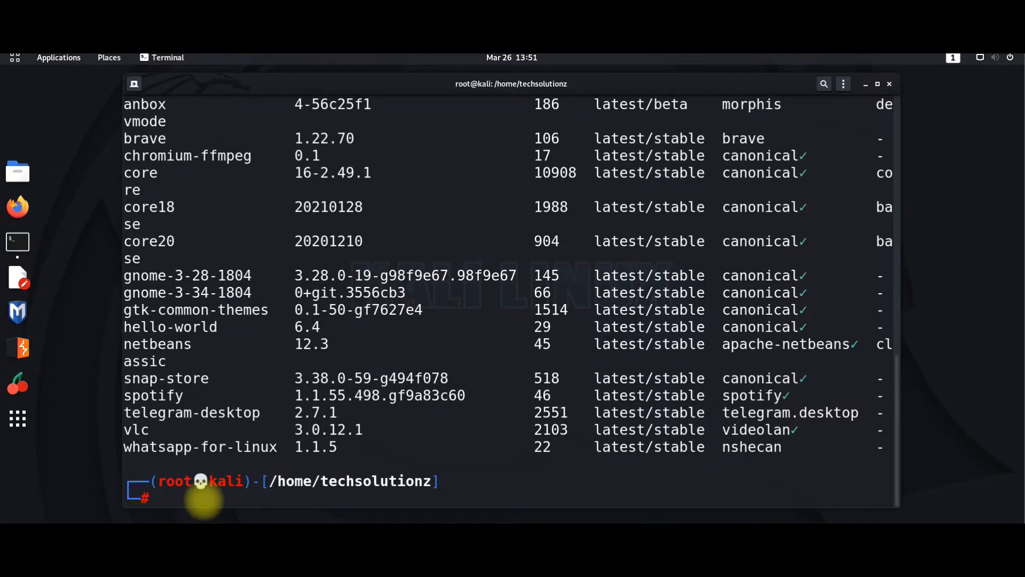
- Remove the hello-world snap with snap remove hello-world
{"action": "type", "text": "snap remove opera"}
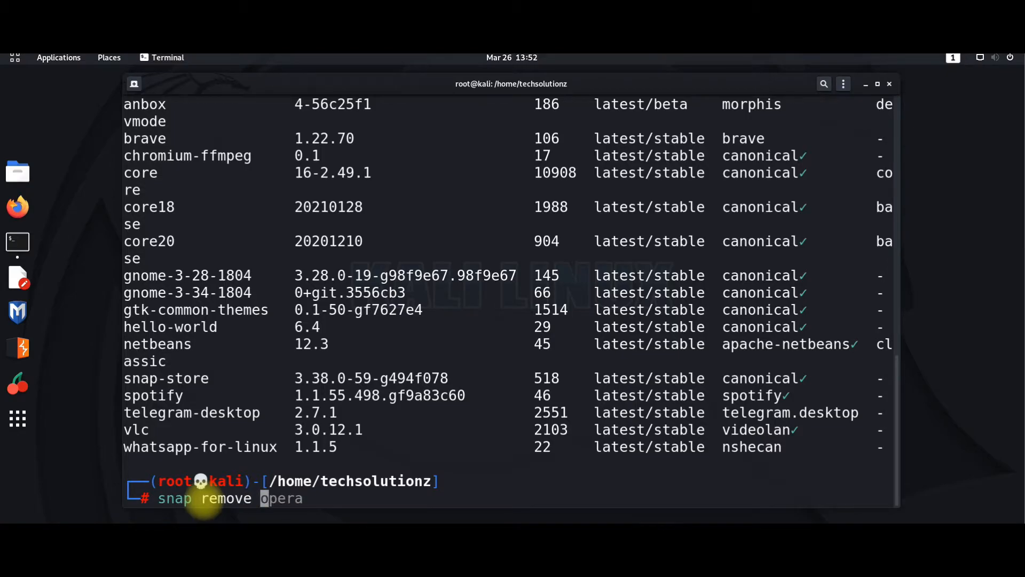
{"action": "type", "text": "hello-"}
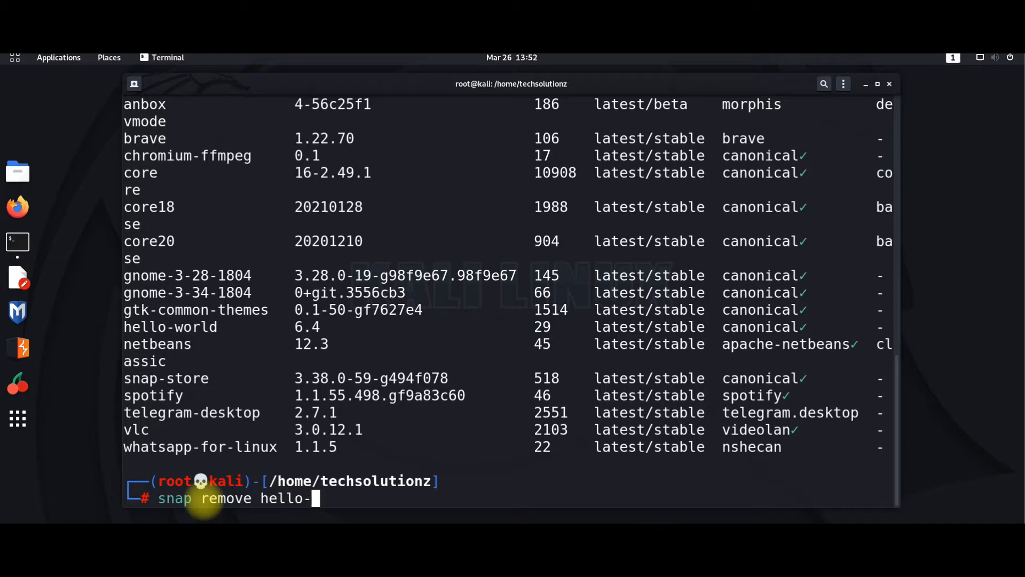
{"action": "type", "text": "world"}
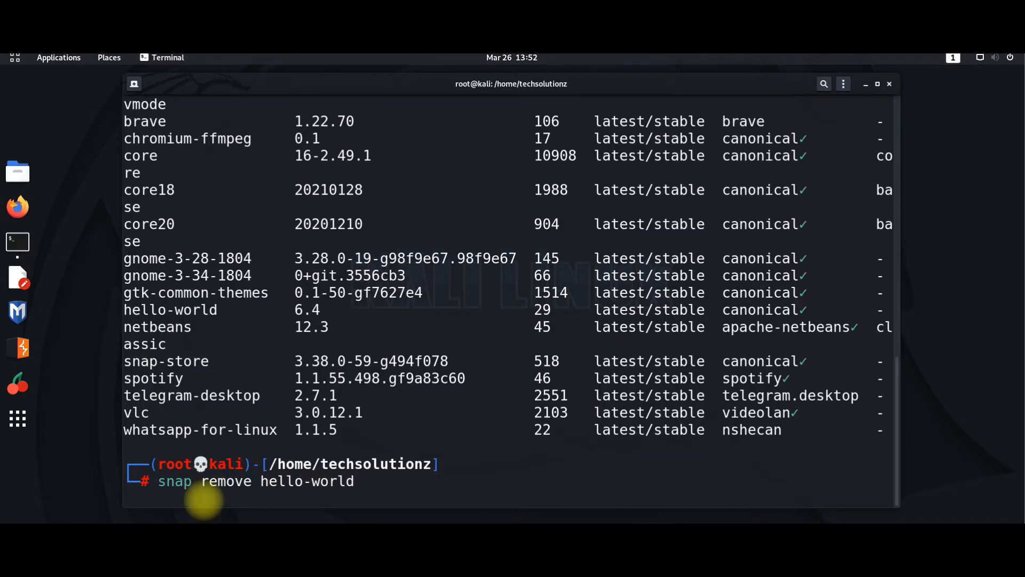
{"action": "key", "text": "Return"}
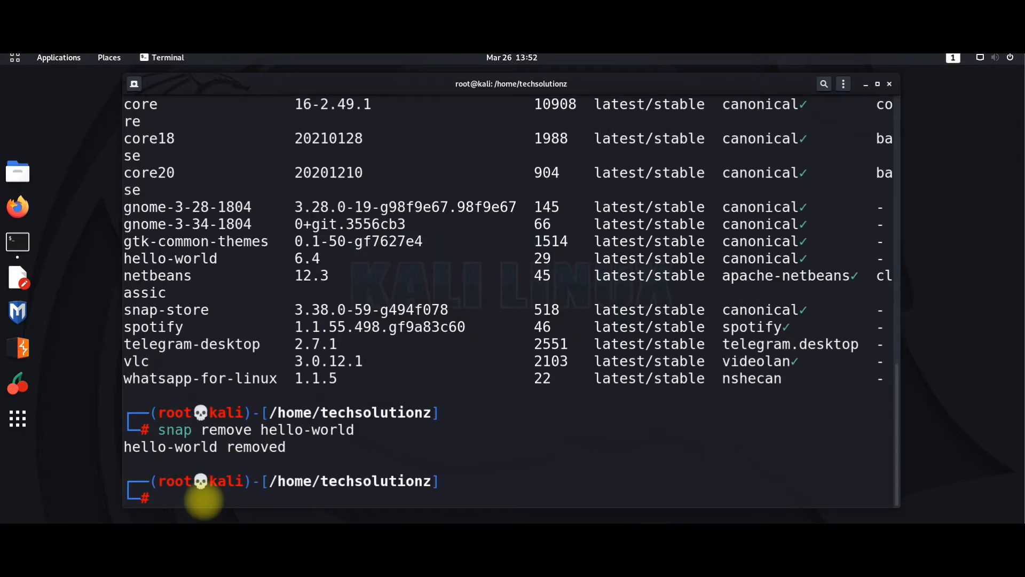
- Remove the spotify snap, clear the screen and exit the root shell
{"action": "type", "text": "snap remove hello-world"}
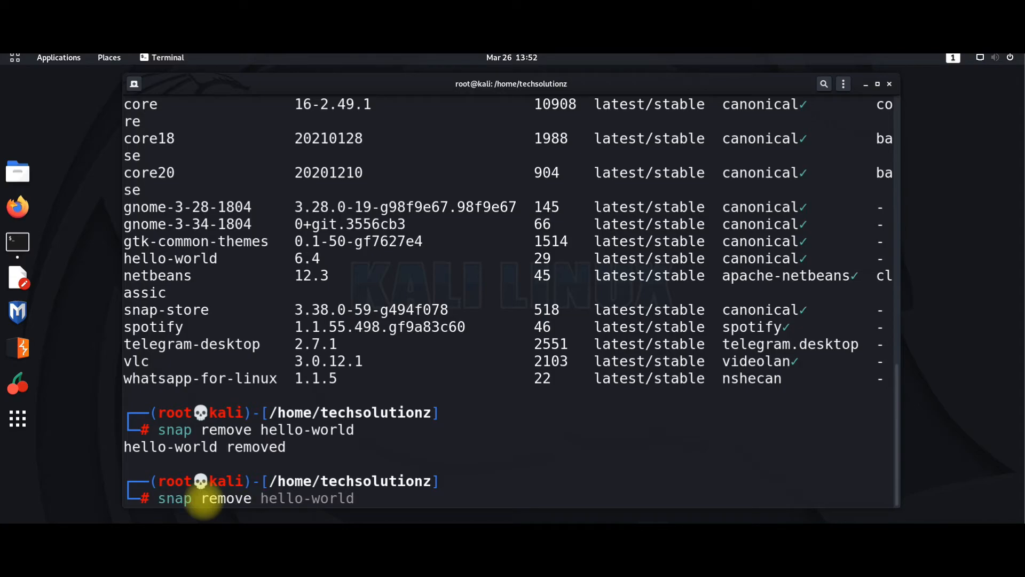
{"action": "type", "text": "spotif"}
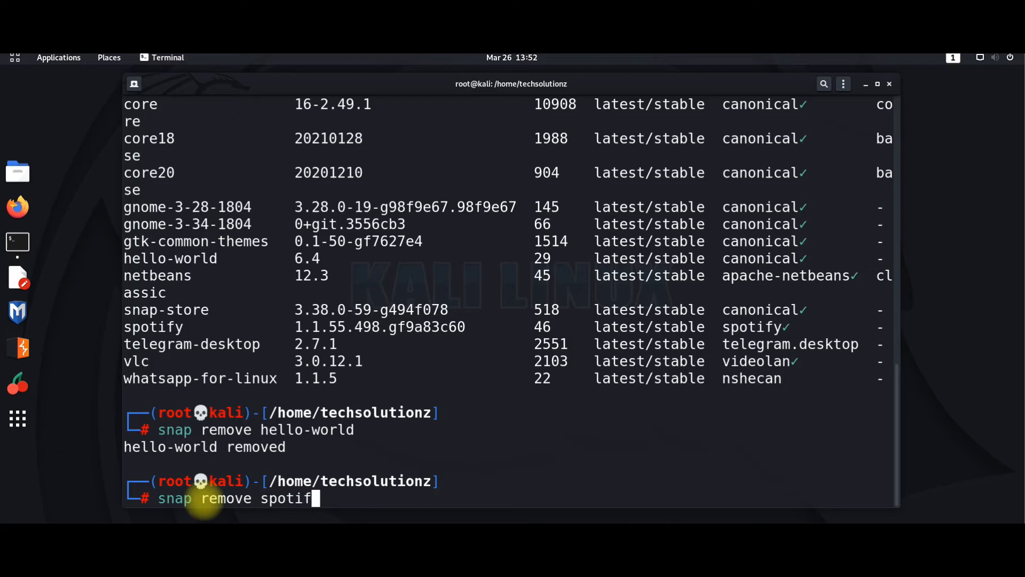
{"action": "key", "text": "Return"}
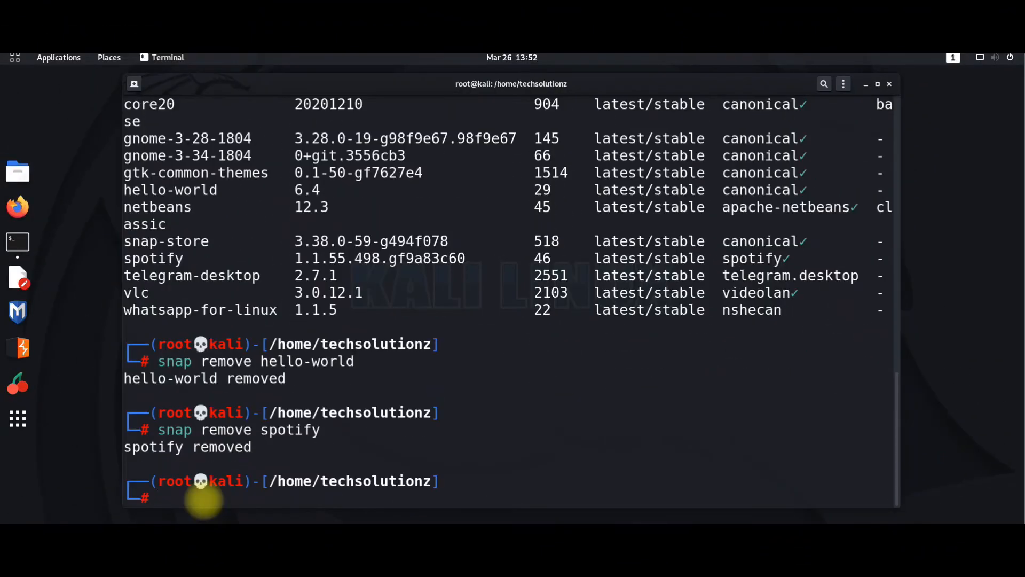
{"action": "type", "text": "clear"}
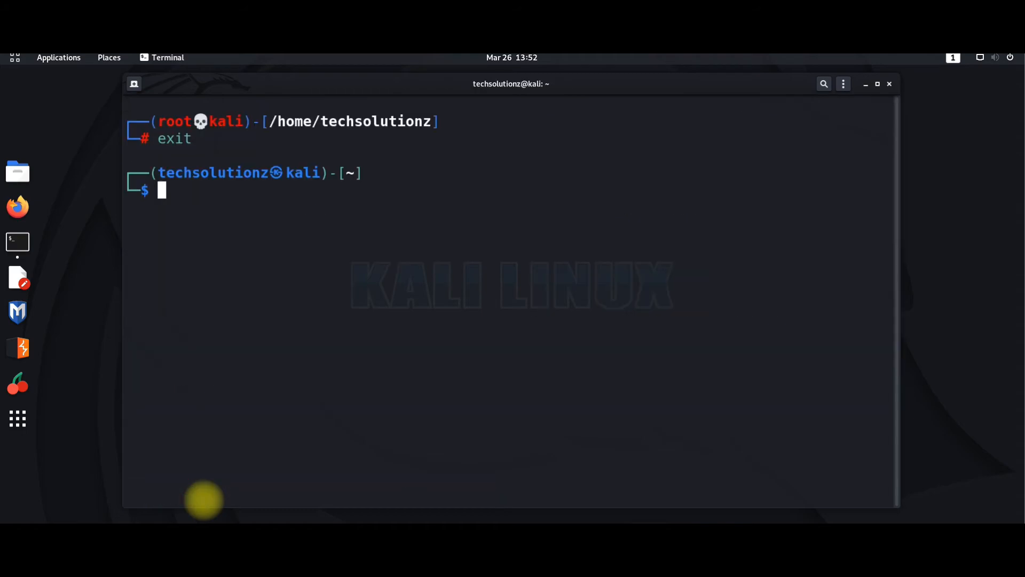
{"action": "type", "text": "exit"}
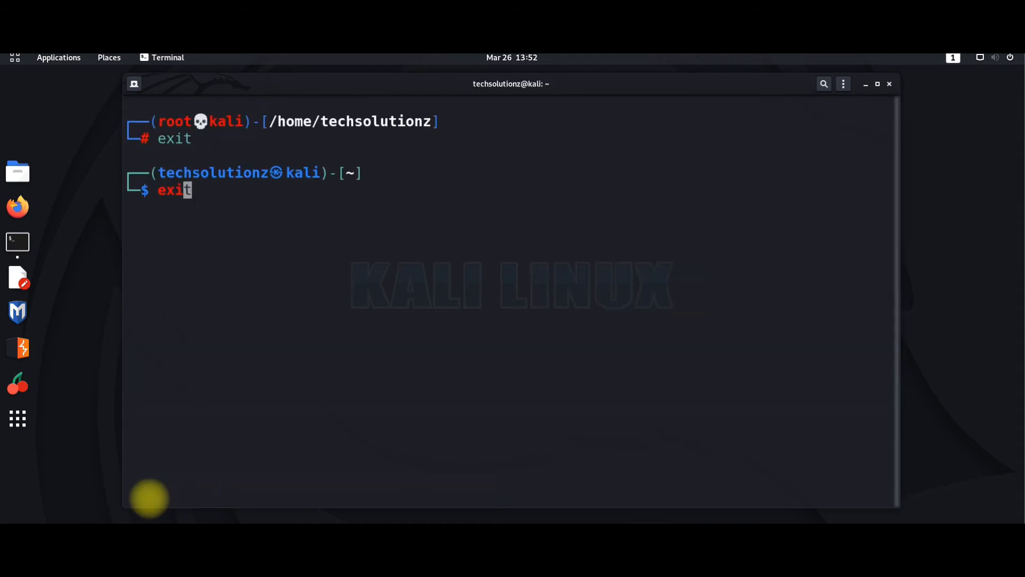